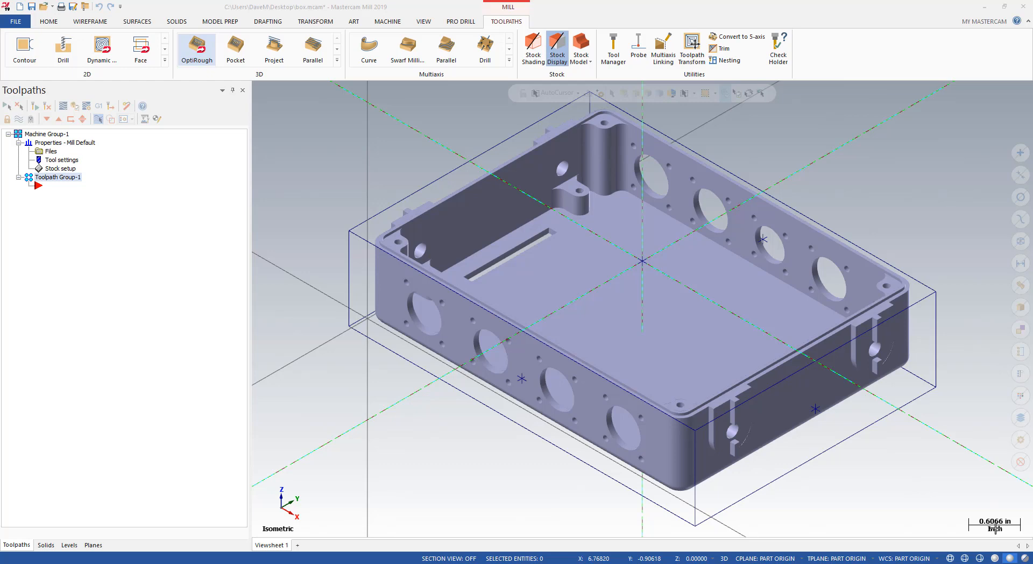
mouse_move(596, 378)
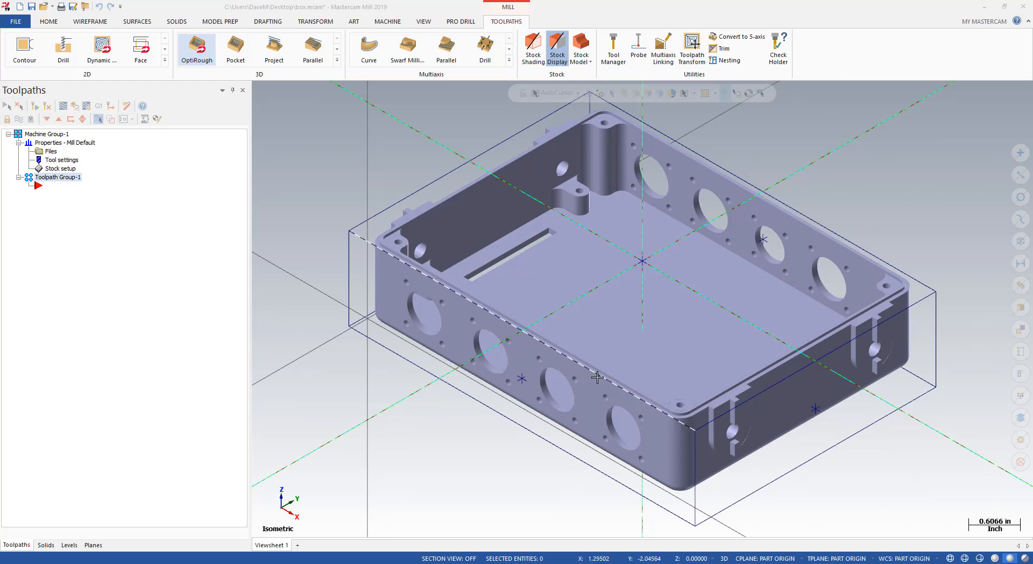
Begin a 3D Dynamic OptiRough toolpath and take the whole box solid as machining geometry.
left_click(196, 50)
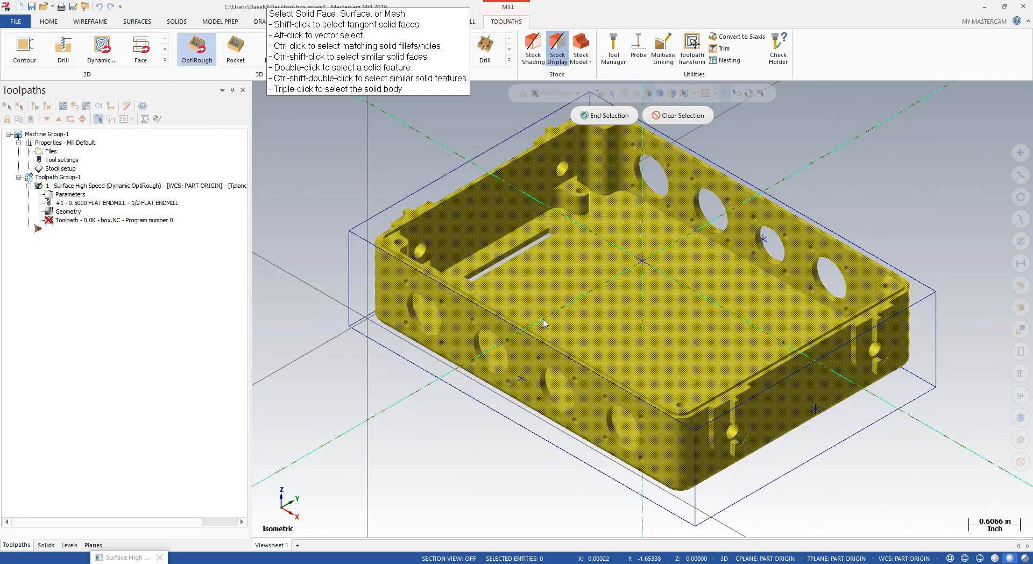
End geometry selection and give the model geometry 0.03 wall stock with 0 floor stock.
left_click(603, 115)
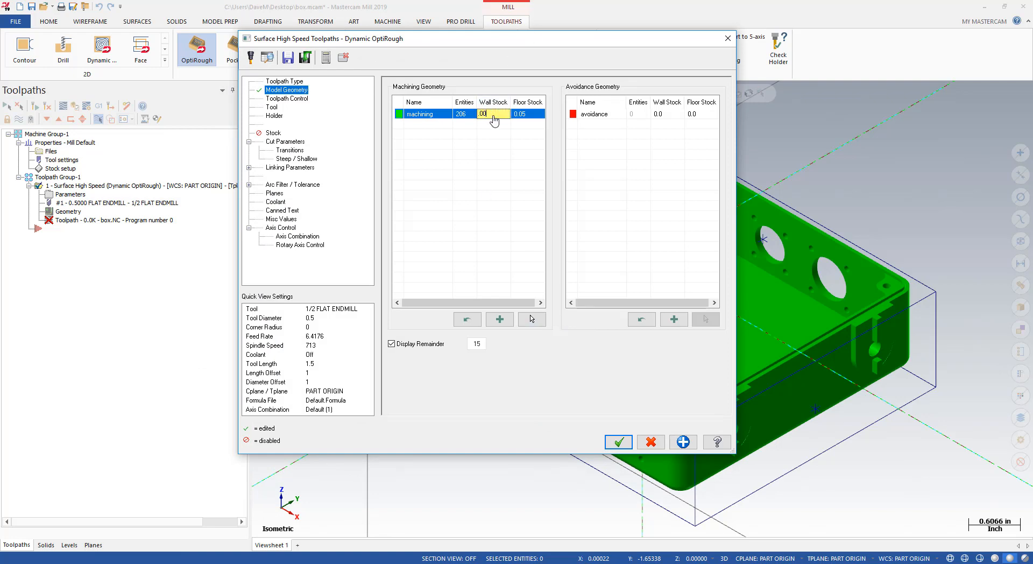
type("0.03")
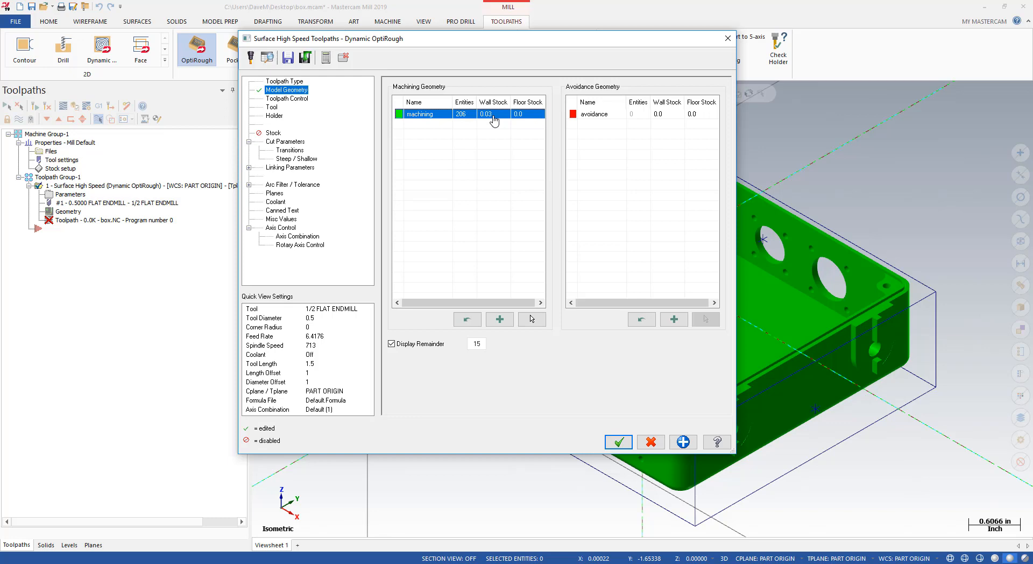
mouse_move(283, 110)
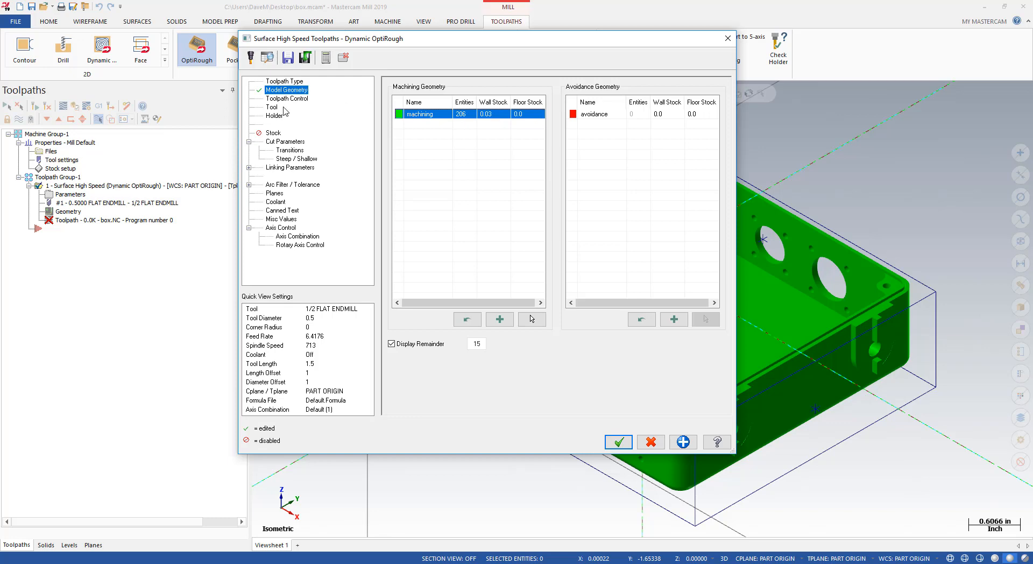
Chain the pocket's top rim as the containment boundary, then choose tool 2, the 0.375 flat endmill.
left_click(286, 98)
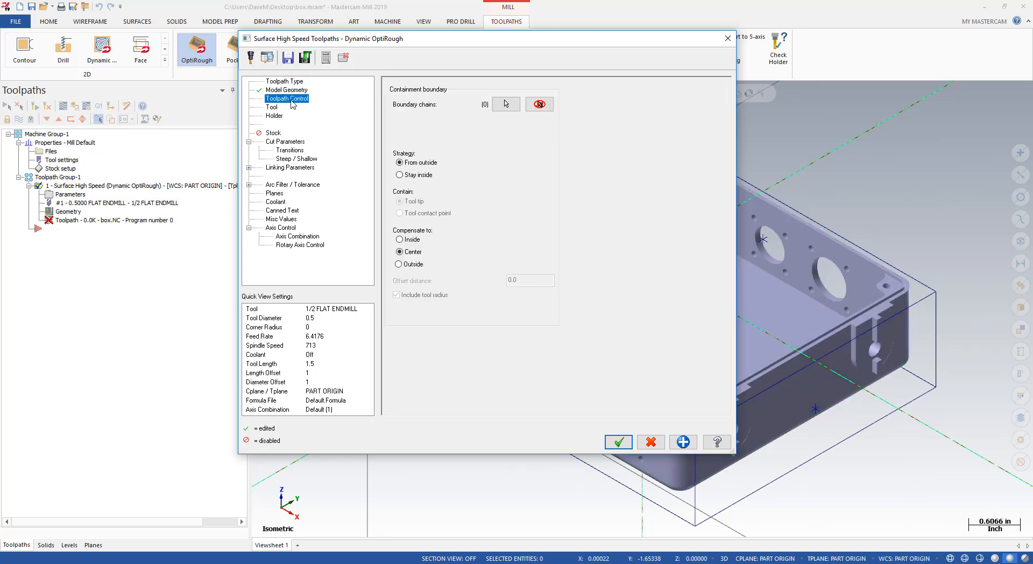
left_click(505, 104)
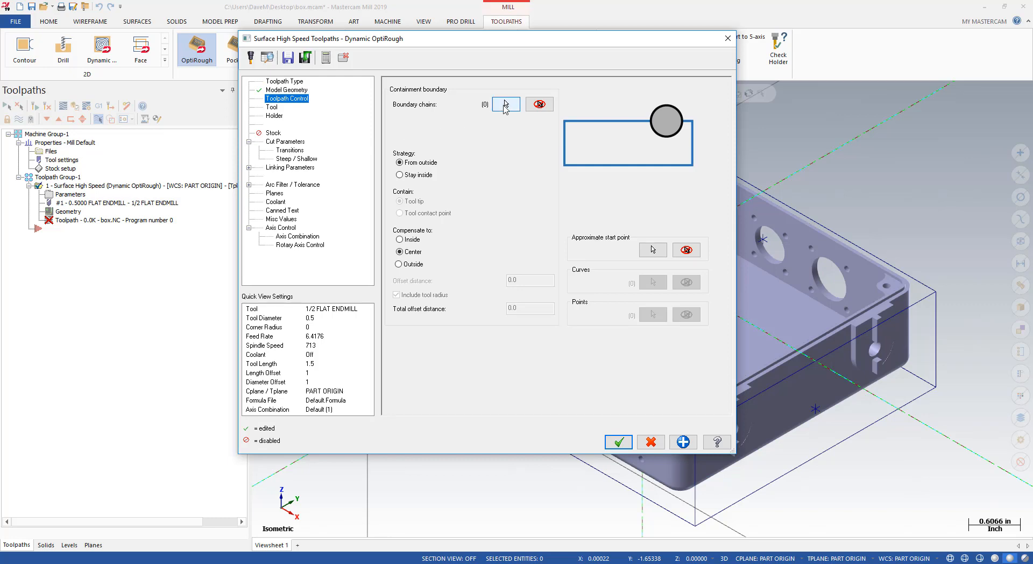
mouse_move(506, 104)
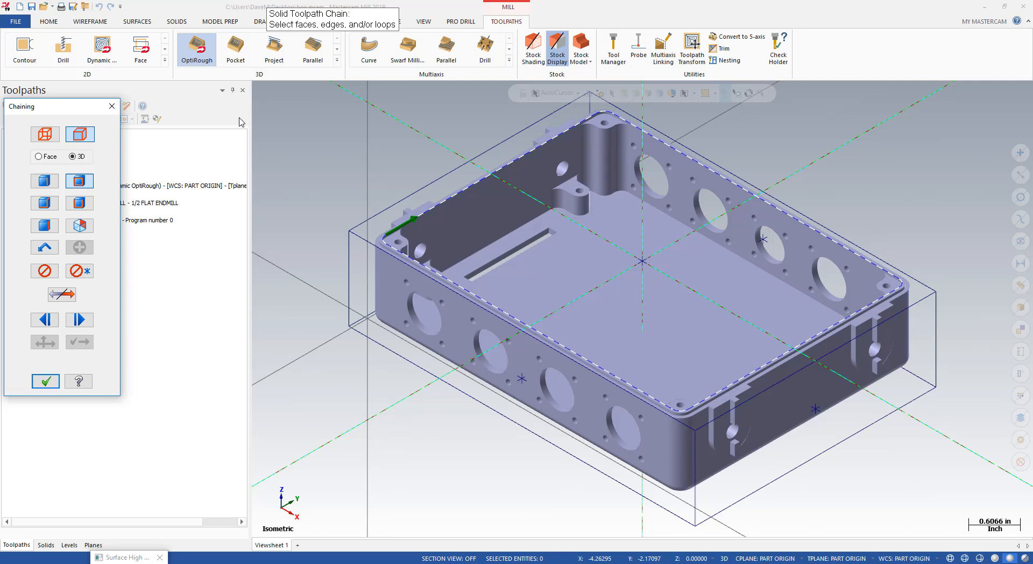
left_click(45, 381)
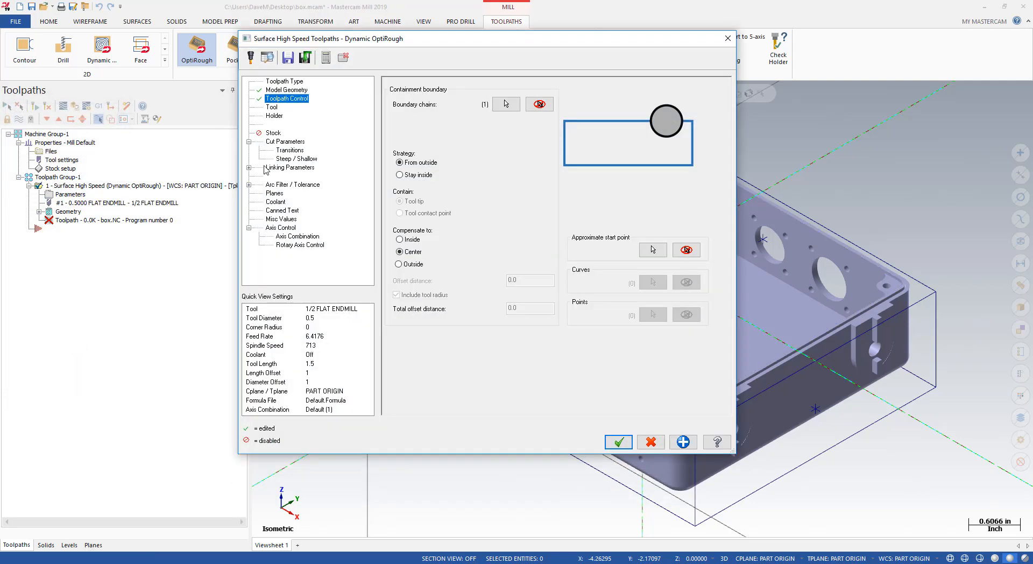
left_click(271, 107)
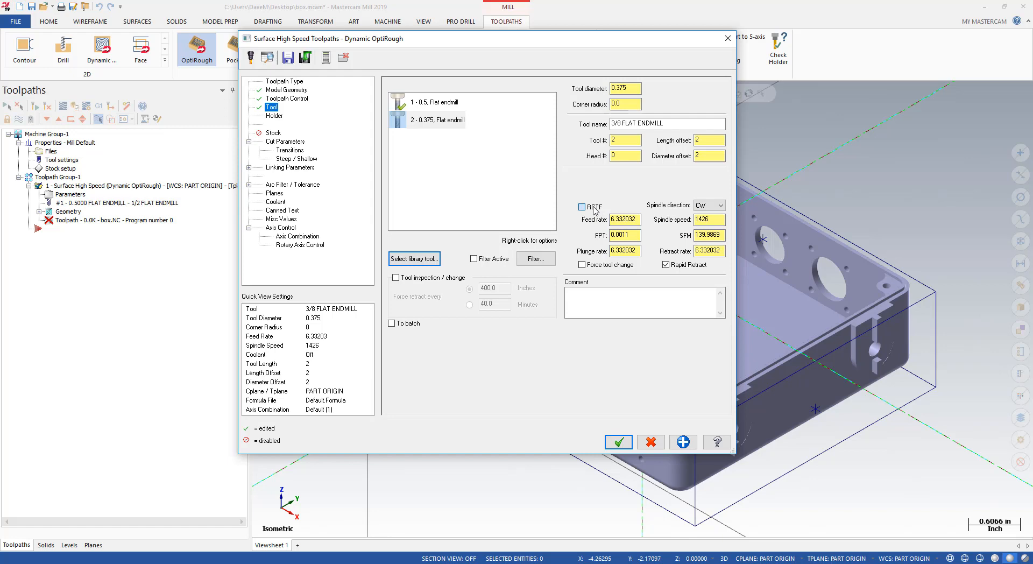
Enable RCTF at 0.008 FPT and 800 SFM, plunge rate 300, and holder tool projection 1.5.
left_click(582, 207)
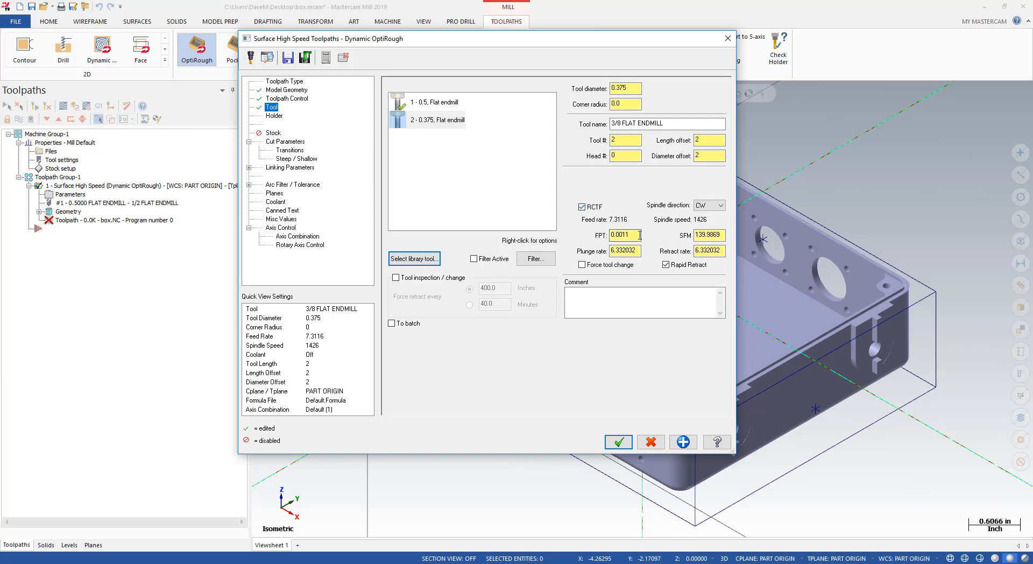
type(".008")
left_click(709, 234)
type("800")
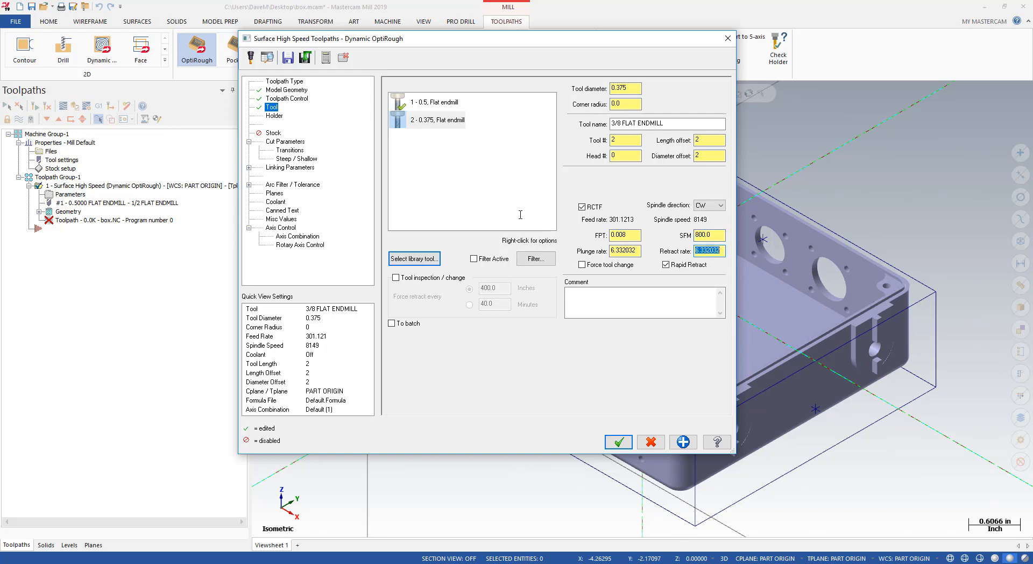
left_click(623, 251)
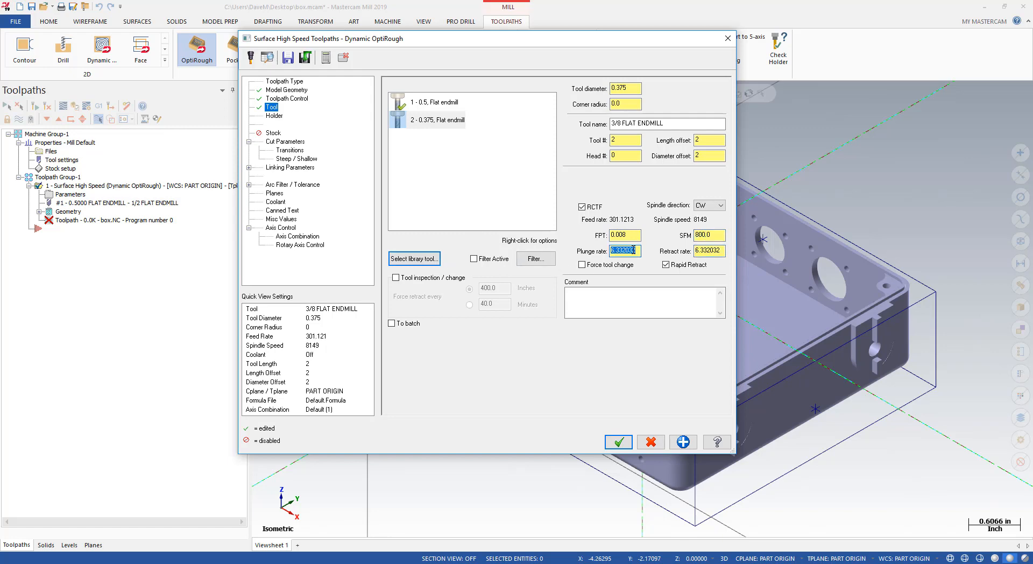
type("300")
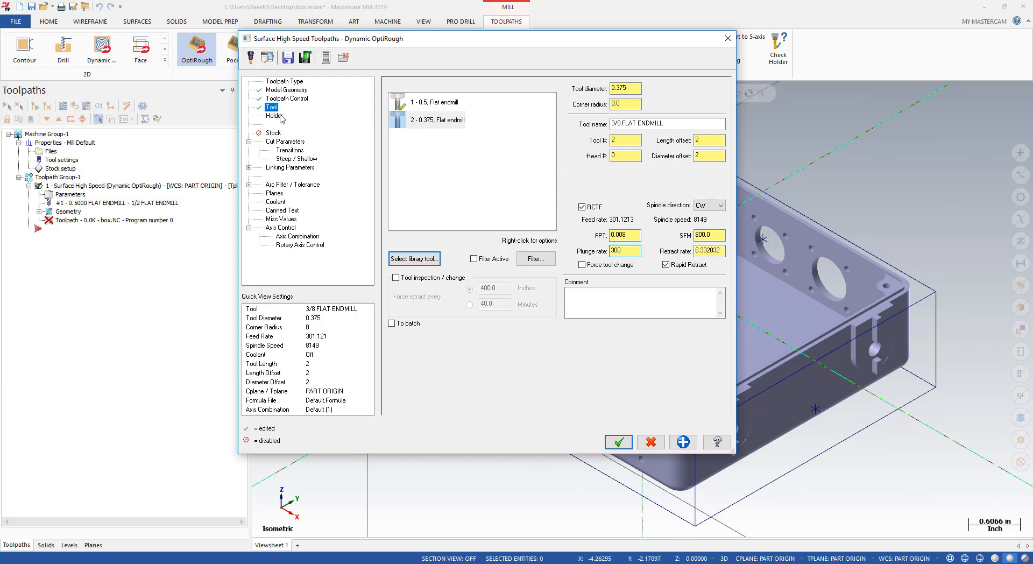
left_click(275, 117)
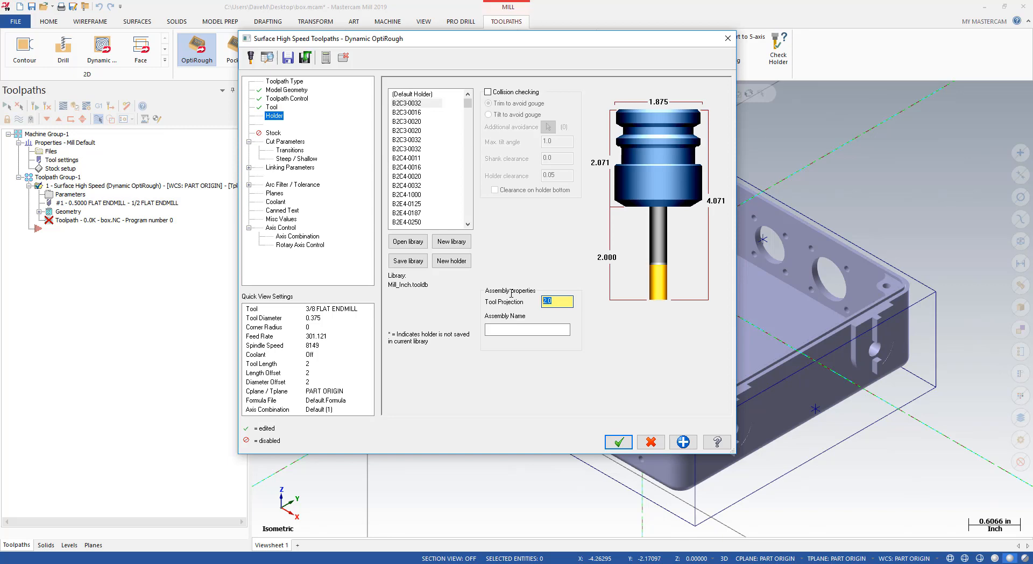
type("1.5")
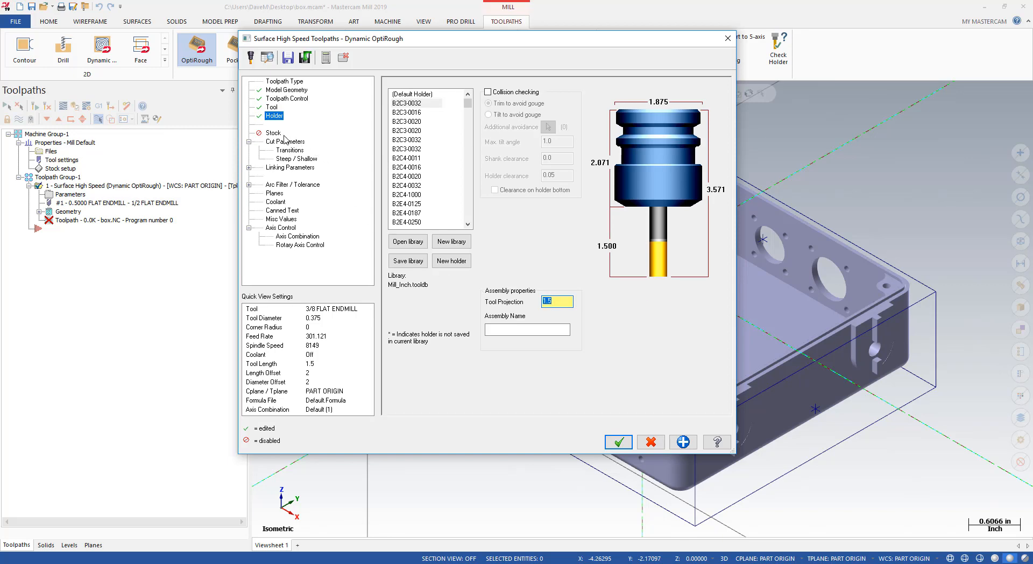
In Cut Parameters keep 20% stepover, set stepdown to 200% and enable stepup at 20%.
left_click(284, 141)
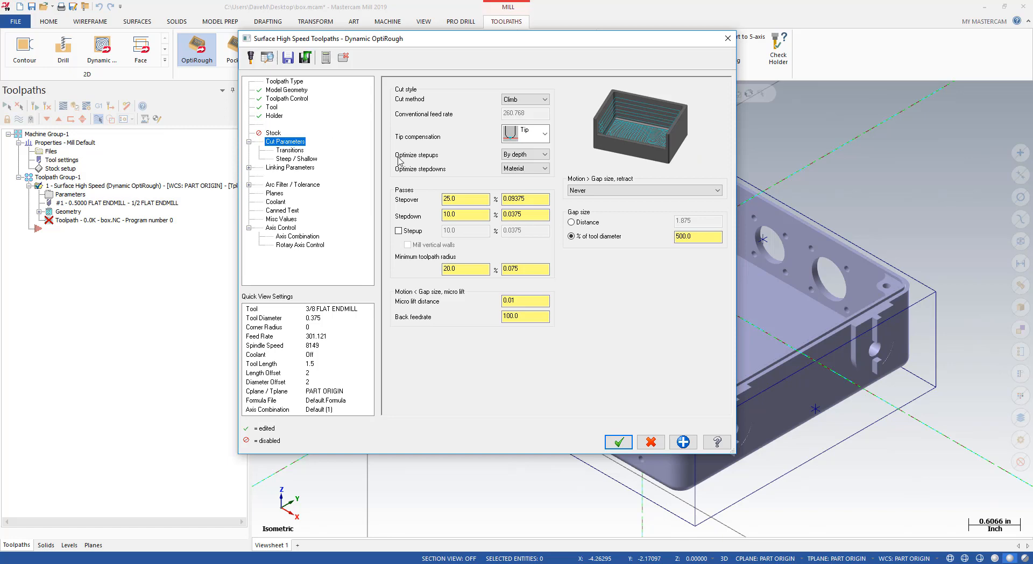
left_click(465, 198)
type("20")
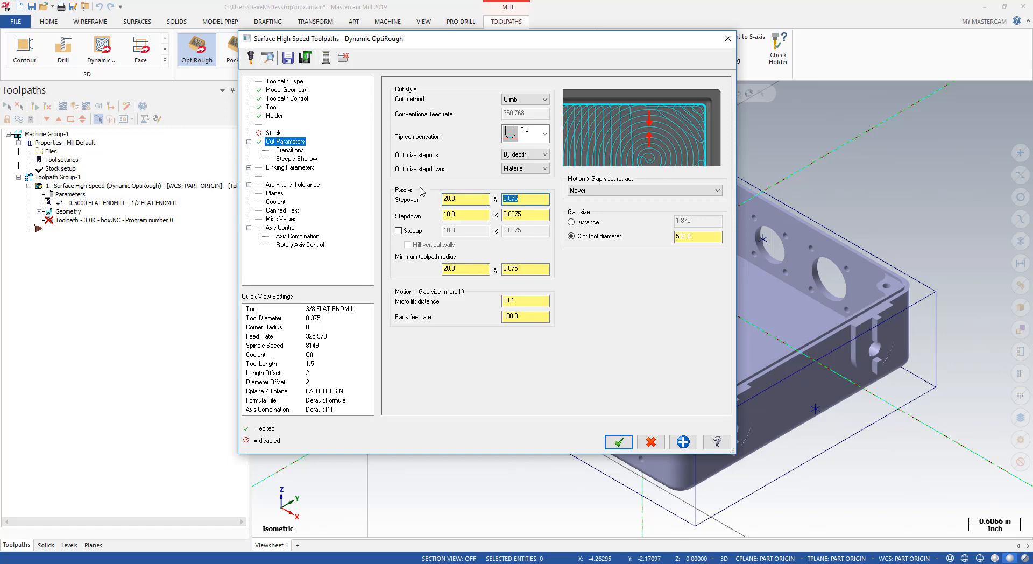
left_click(465, 214)
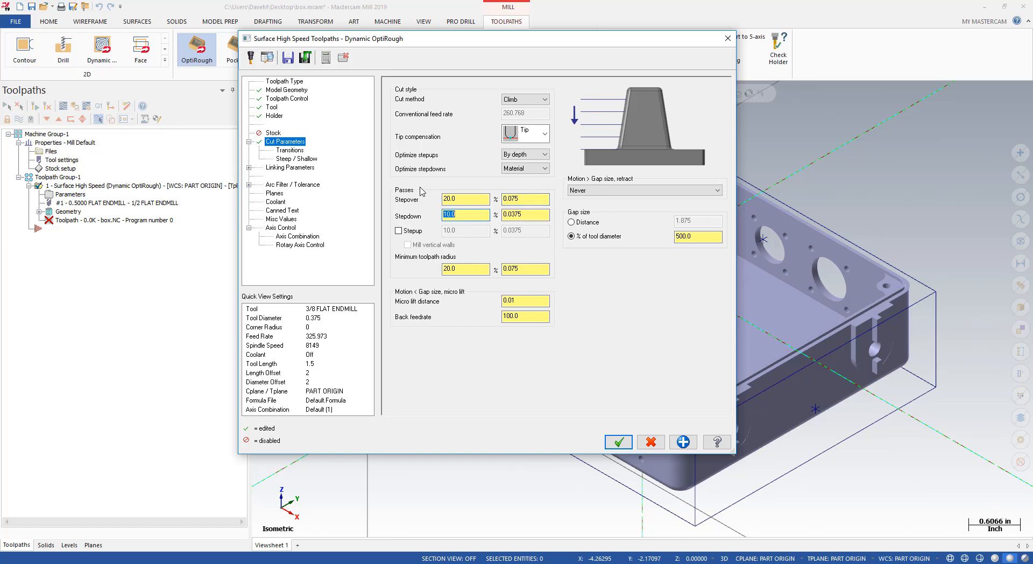
type("200.0")
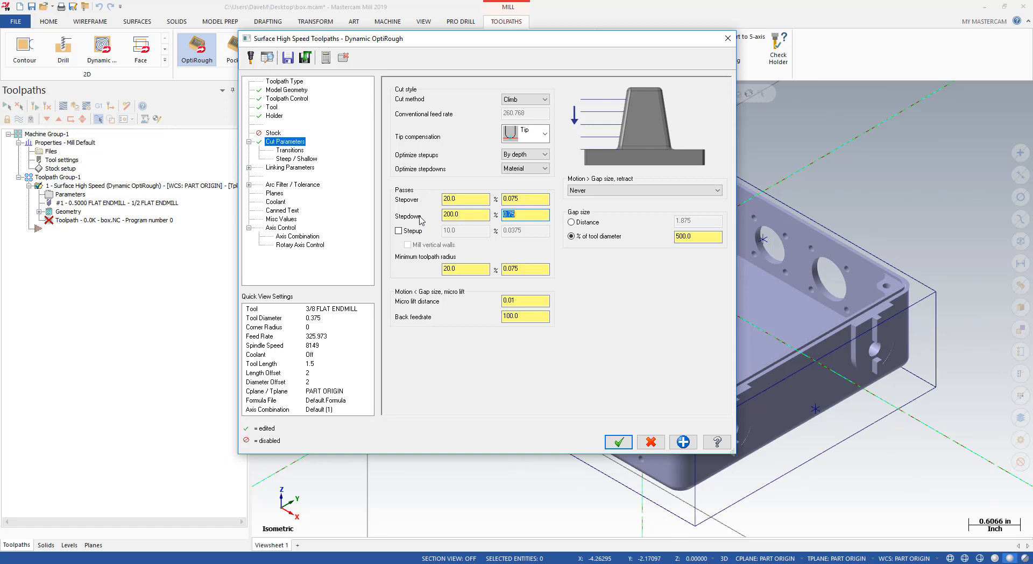
left_click(398, 230)
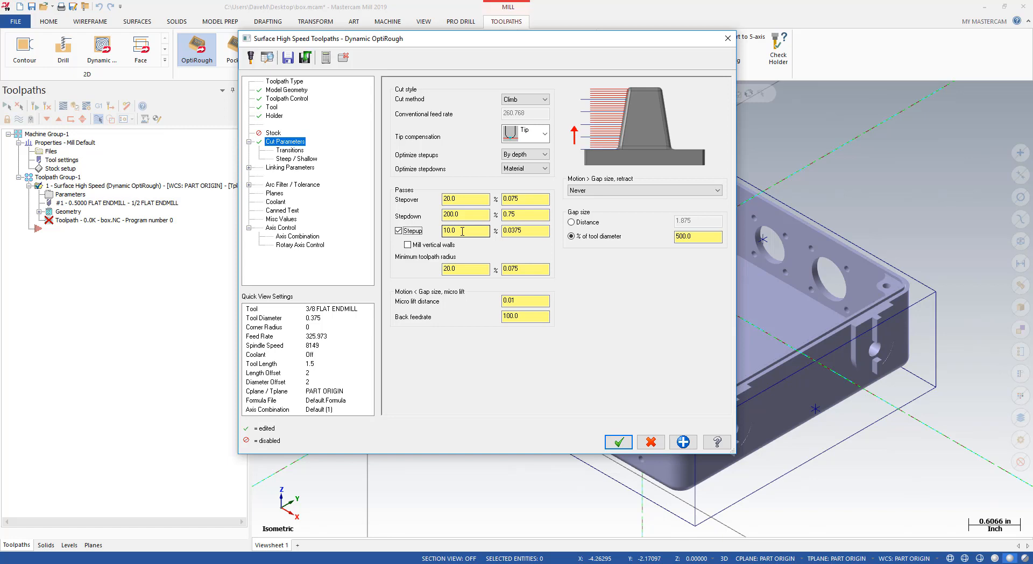
type("2")
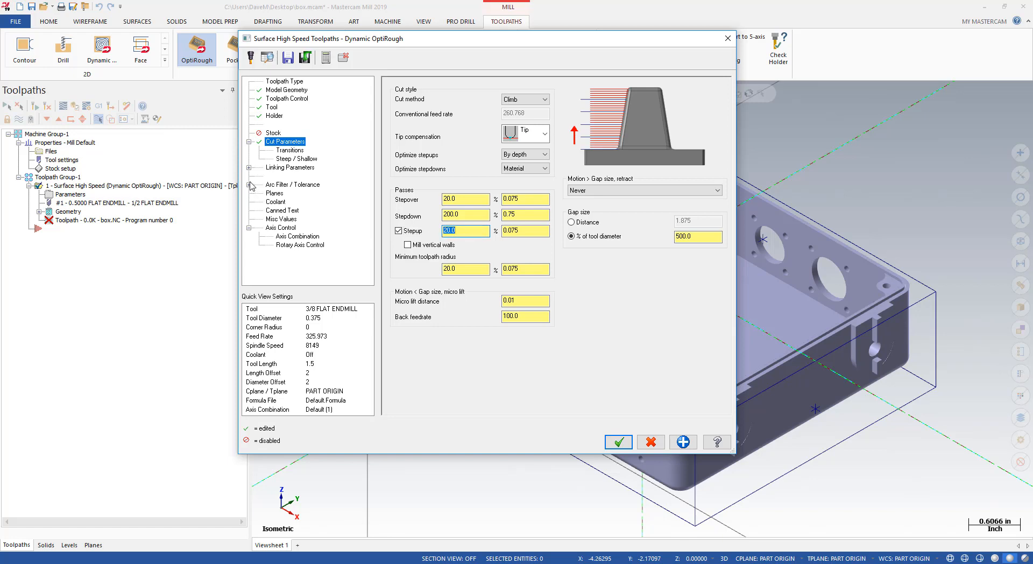
mouse_move(281, 171)
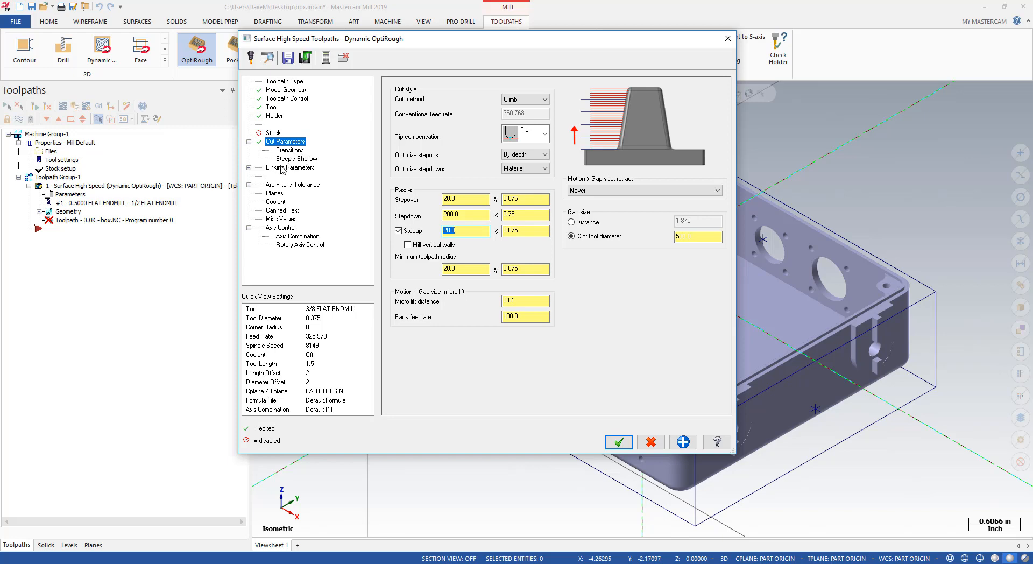
Turn on line/arc filtering (5% cut / 95% arc of 0.001 tolerance) and accept the toolpath.
left_click(291, 184)
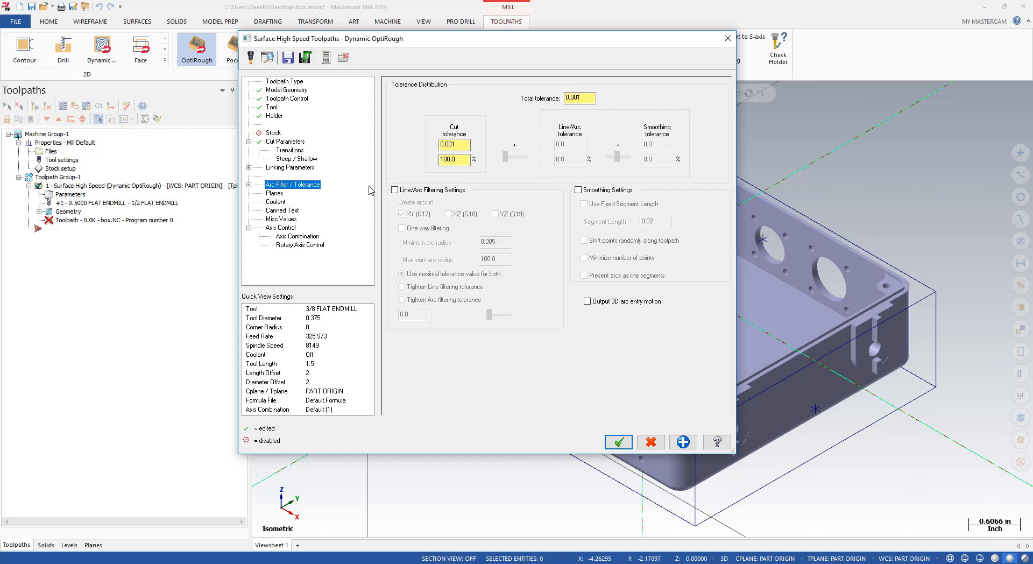
left_click(395, 189)
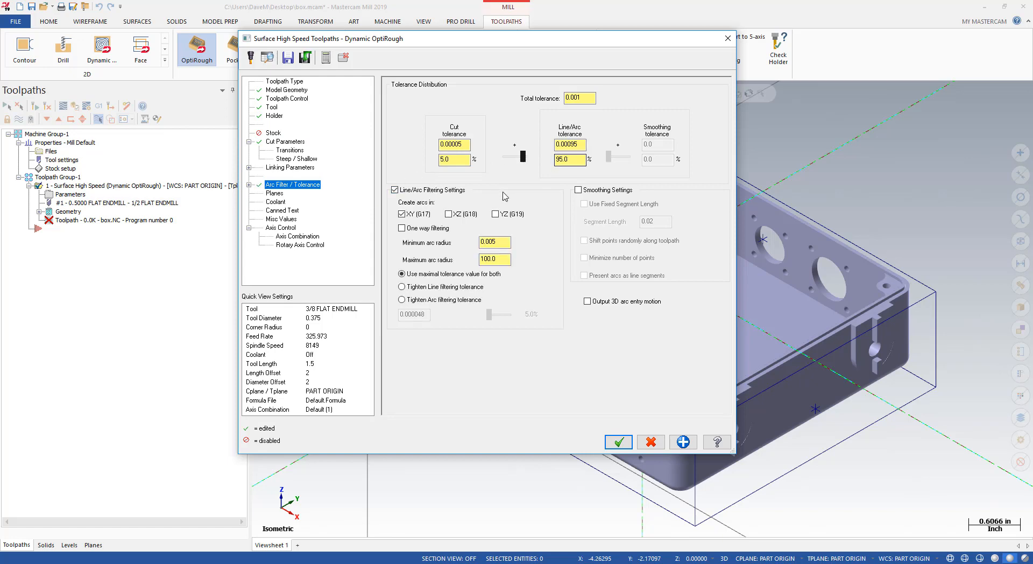
mouse_move(574, 356)
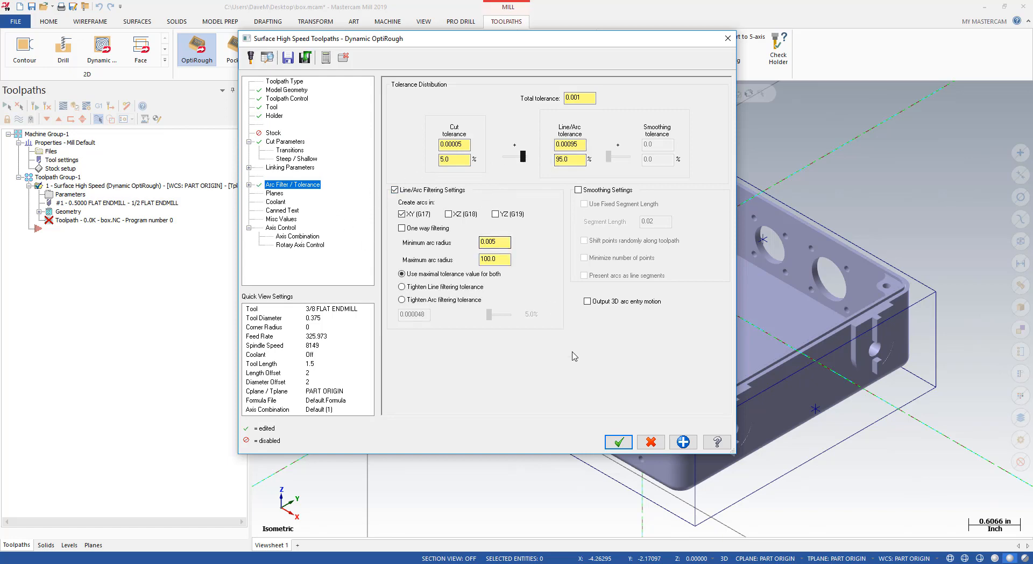
left_click(618, 441)
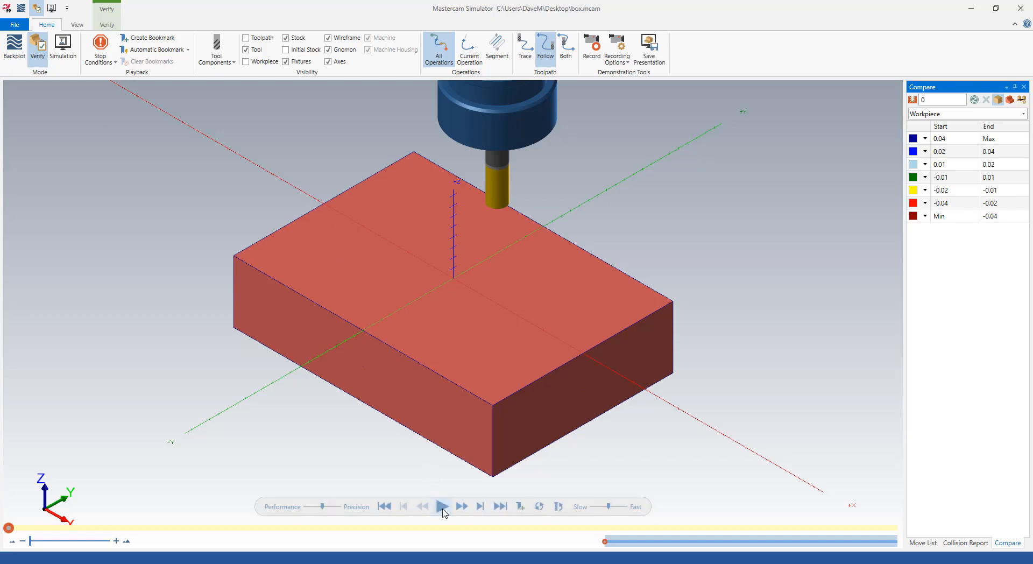
Play the roughing simulation to completion and bring up the Verify comparison tools.
left_click(442, 505)
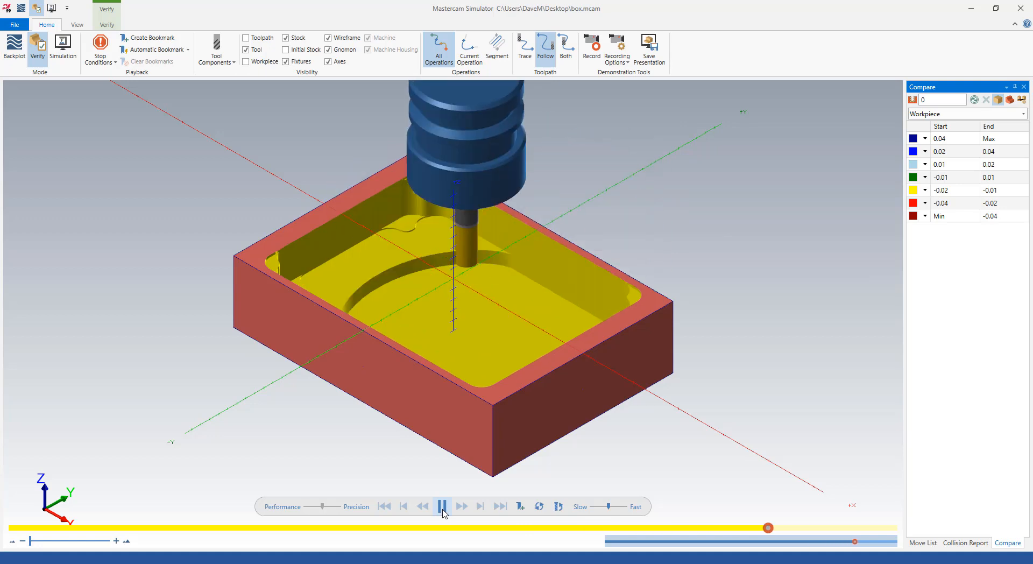
left_click(443, 506)
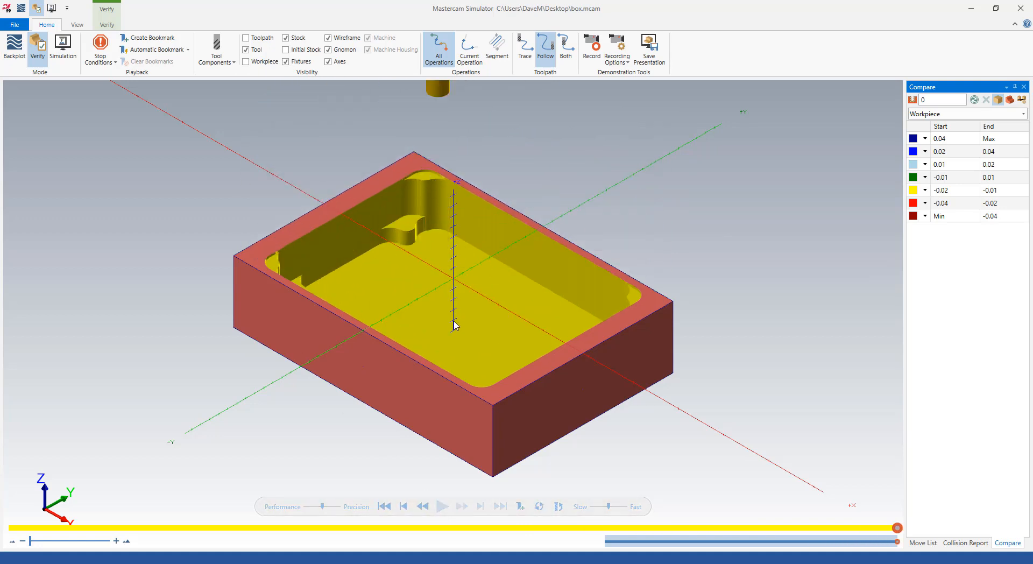
left_click(106, 24)
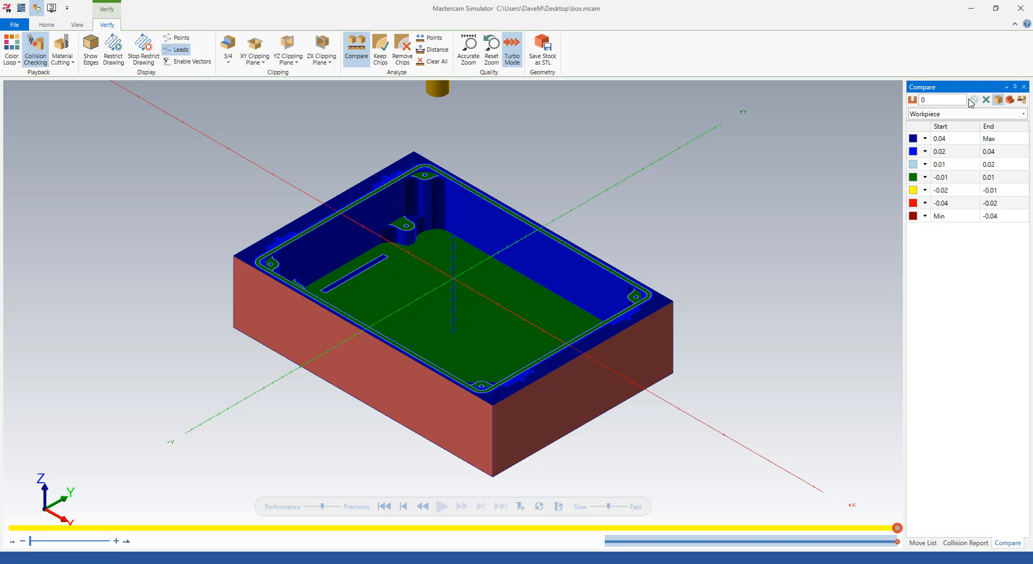
mouse_move(416, 236)
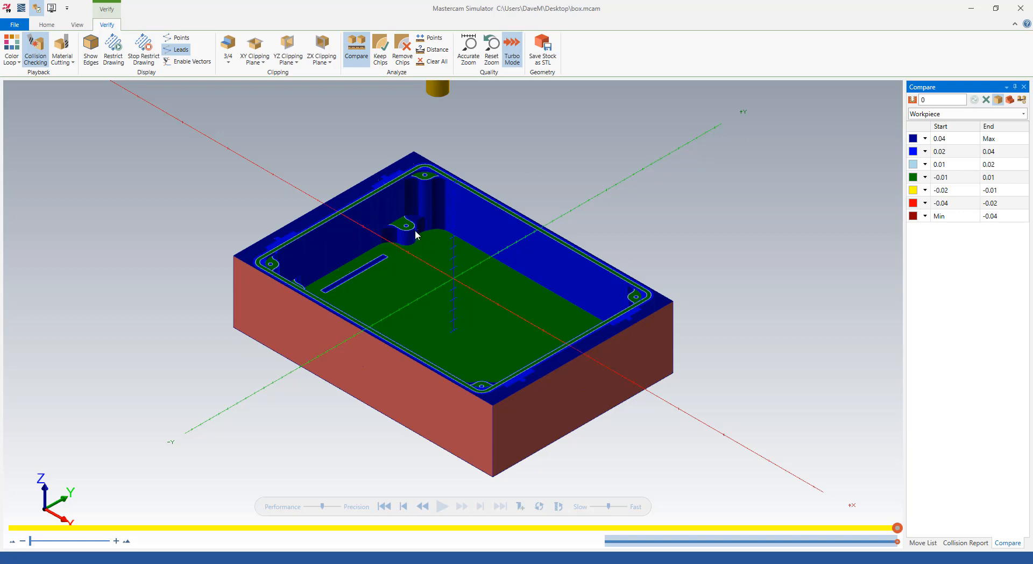
mouse_move(434, 181)
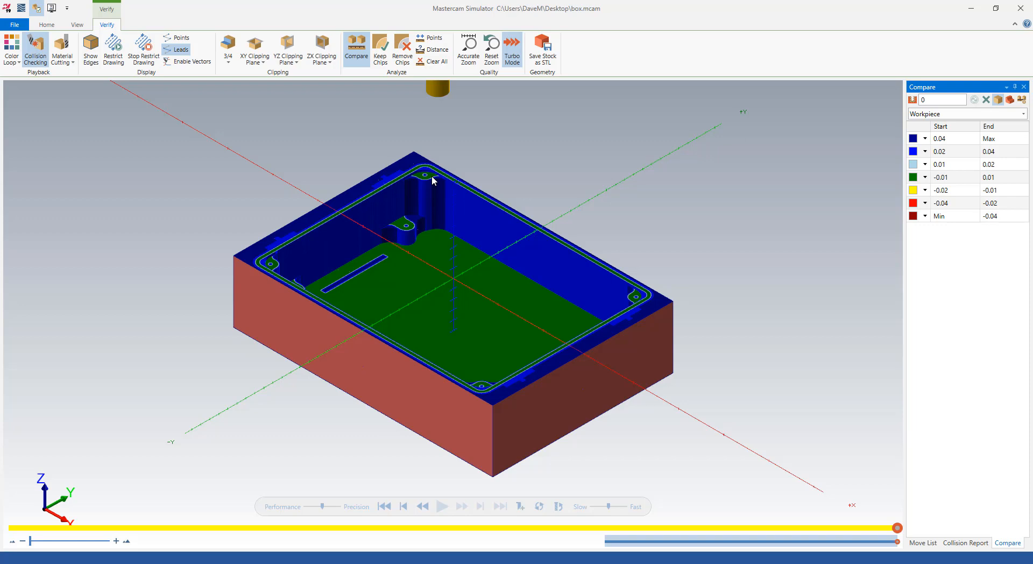
mouse_move(467, 227)
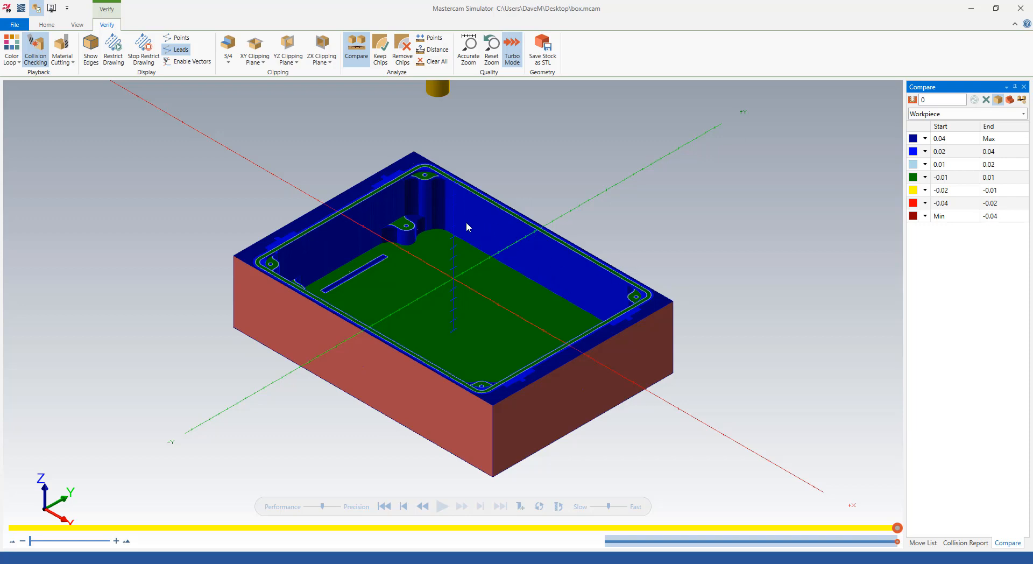
mouse_move(494, 230)
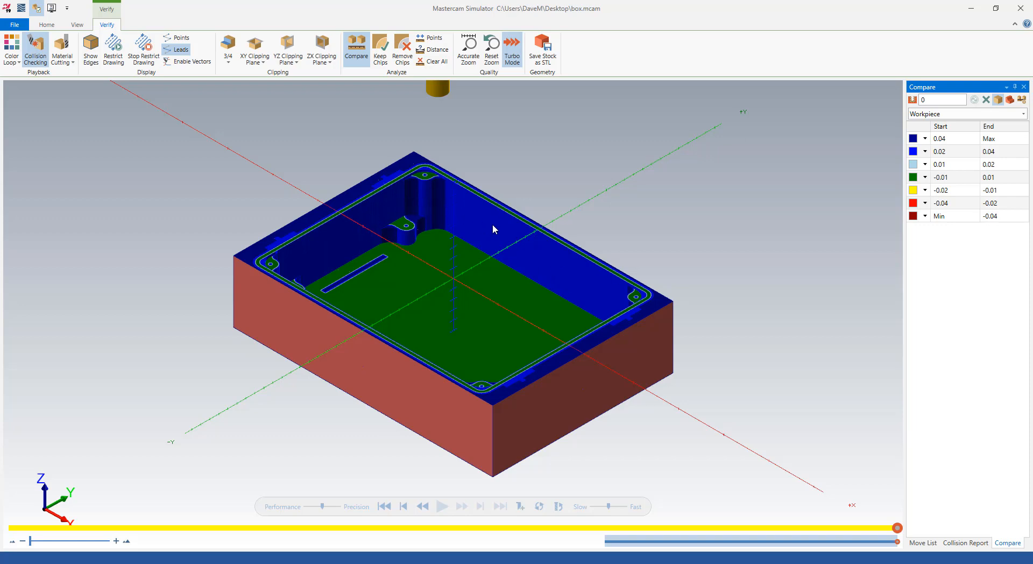
mouse_move(421, 230)
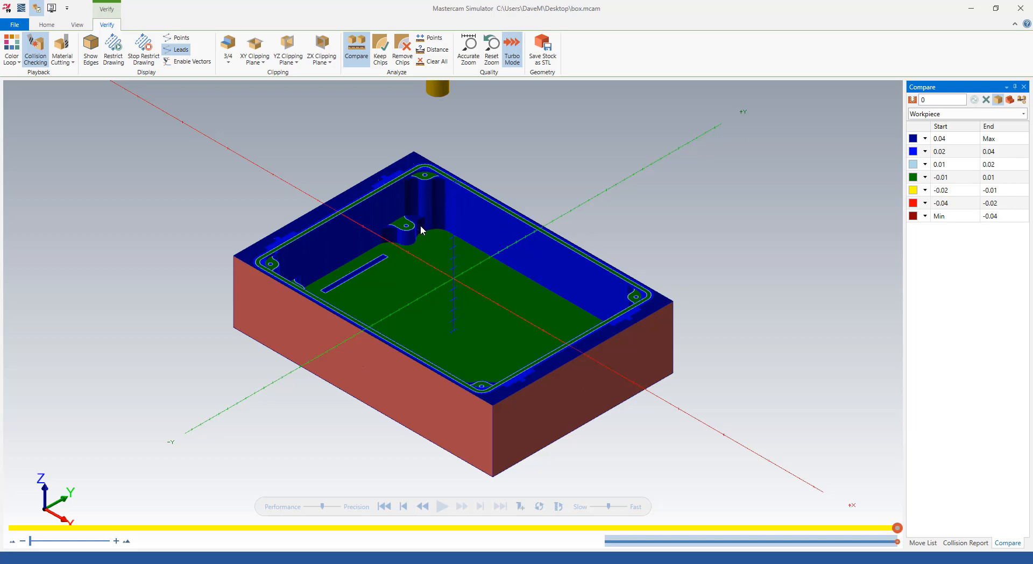